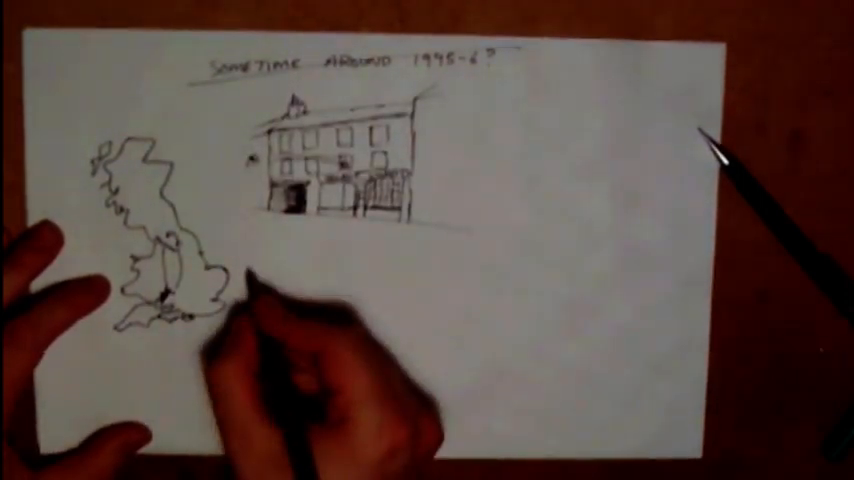
pyautogui.write('1997')
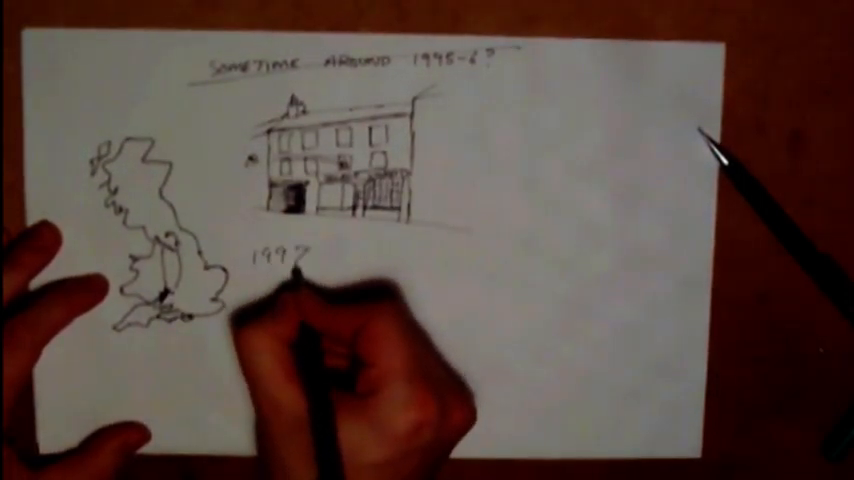